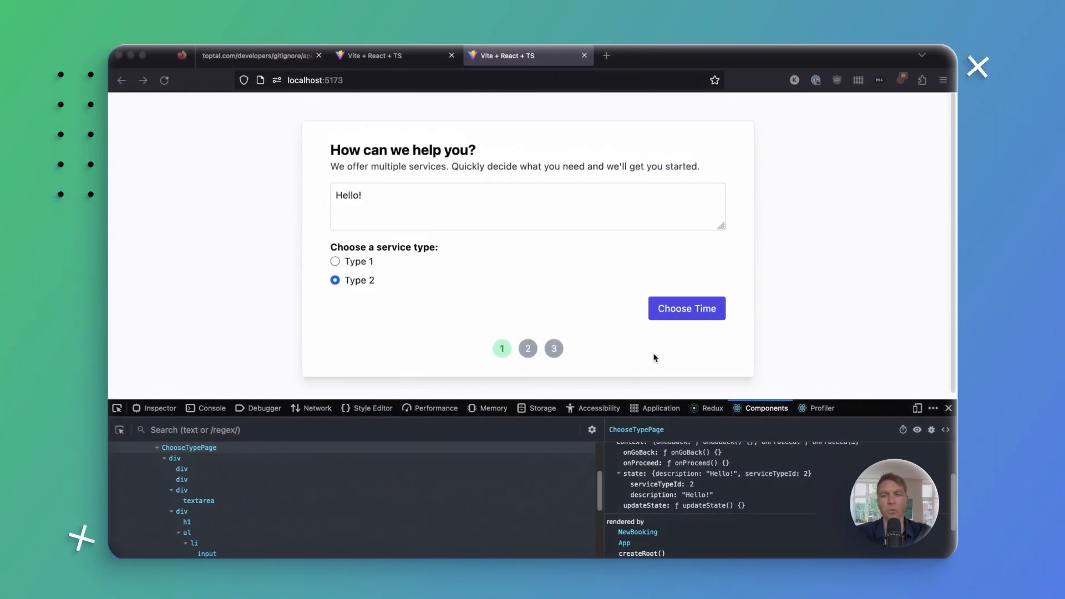
mouse_move(536, 244)
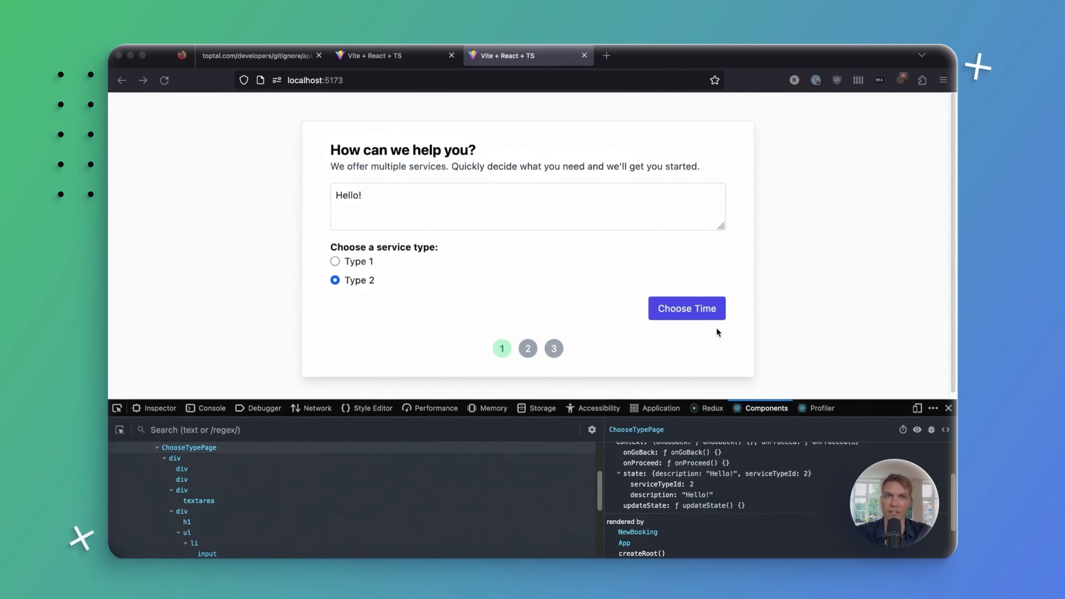
mouse_move(488, 195)
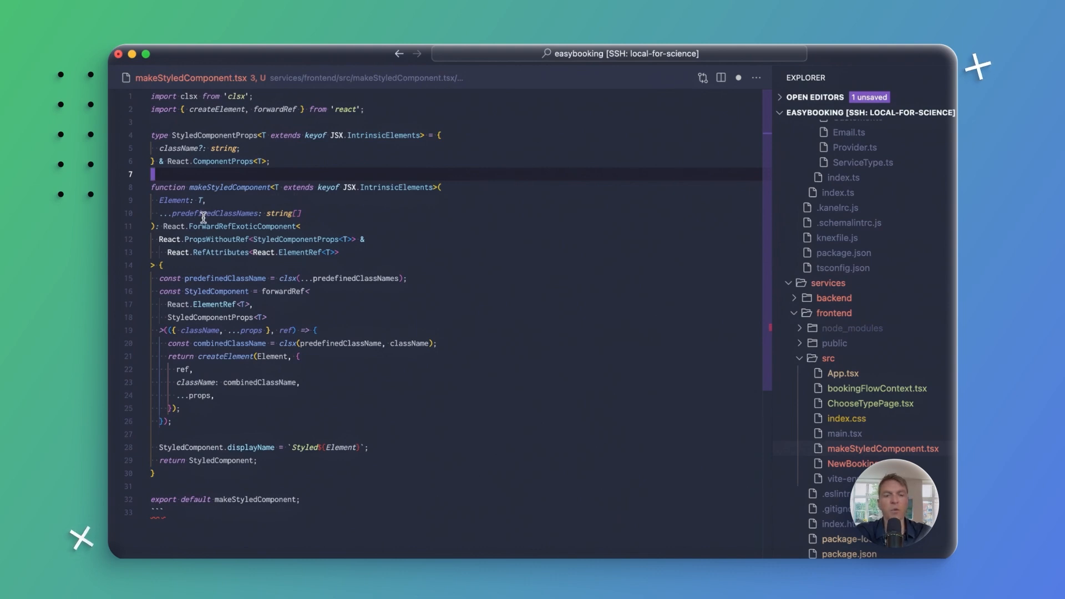
mouse_move(581, 512)
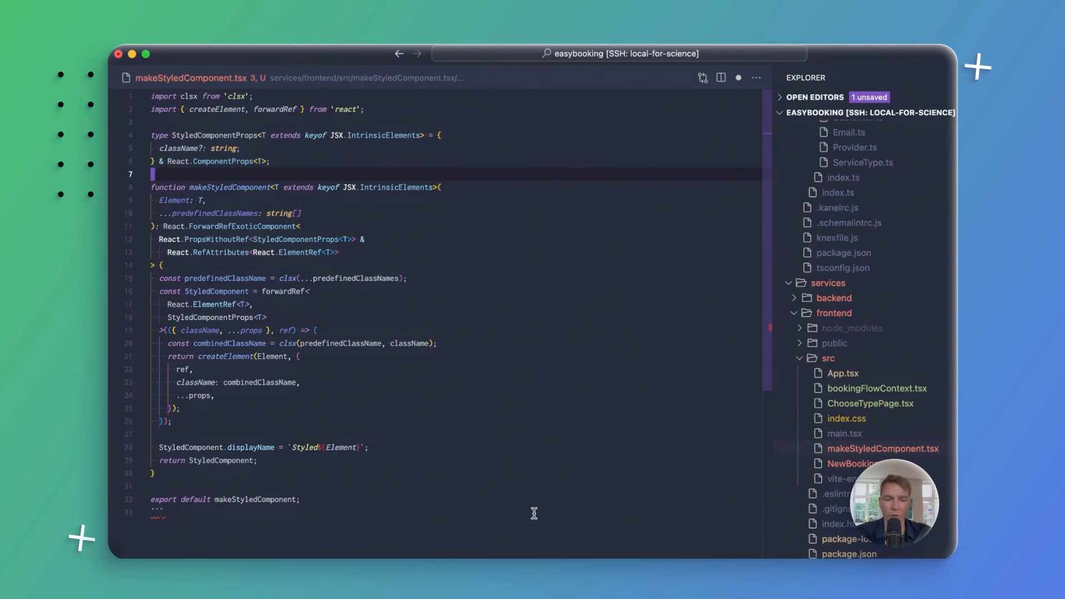
mouse_move(372, 377)
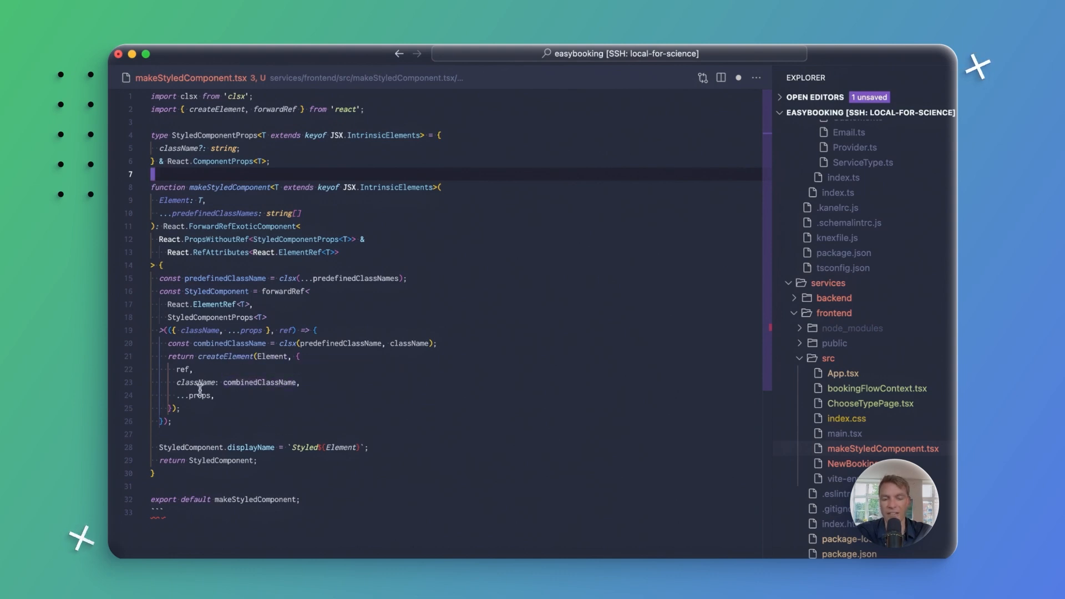
mouse_move(199, 395)
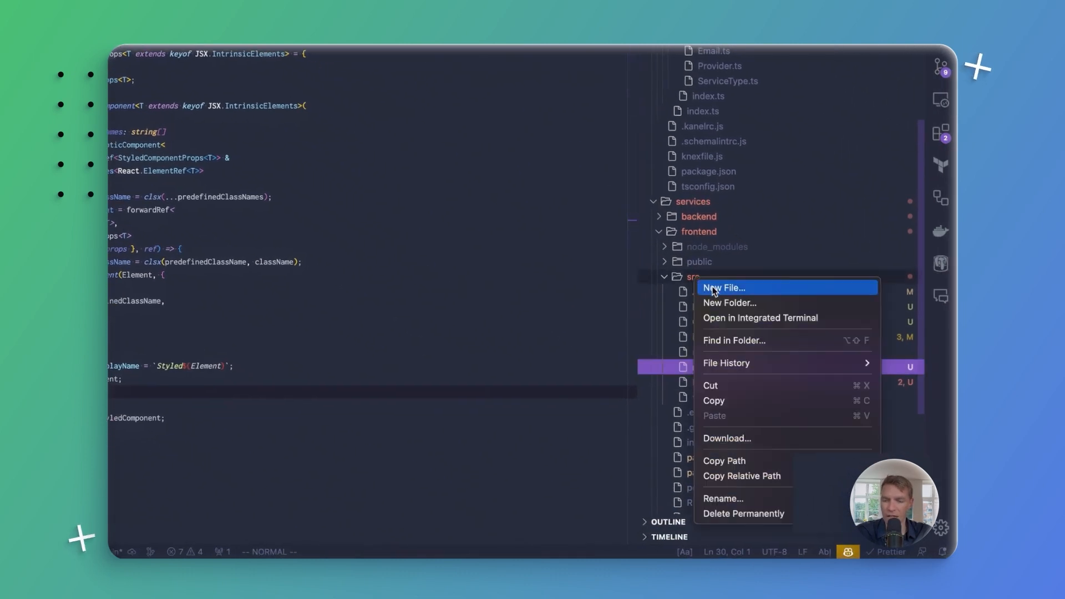
Create a new file named buttons.tsx in the frontend src folder.
click(724, 287)
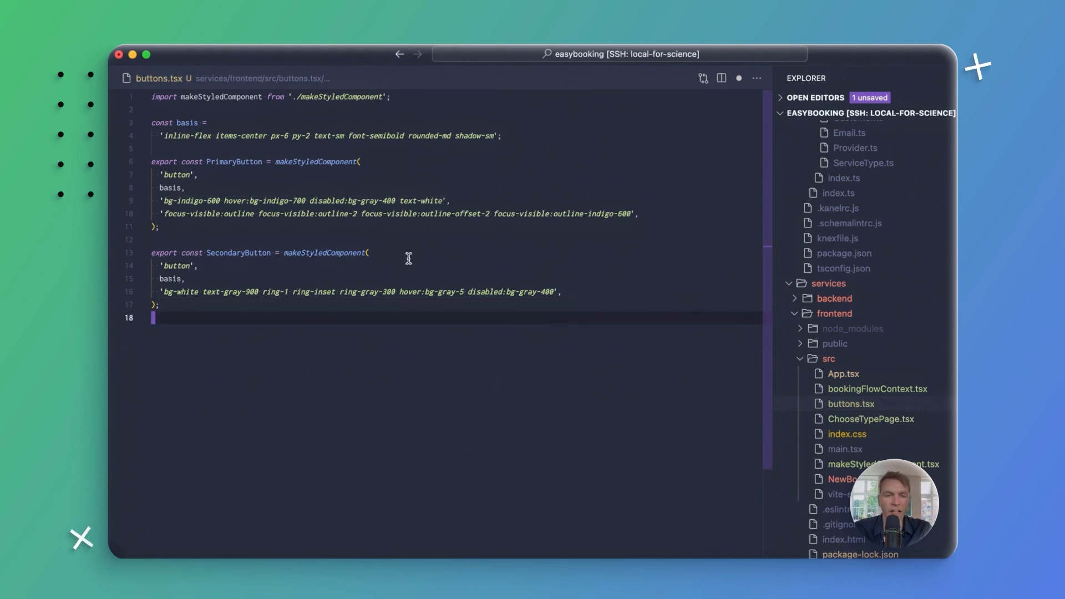
mouse_move(245, 173)
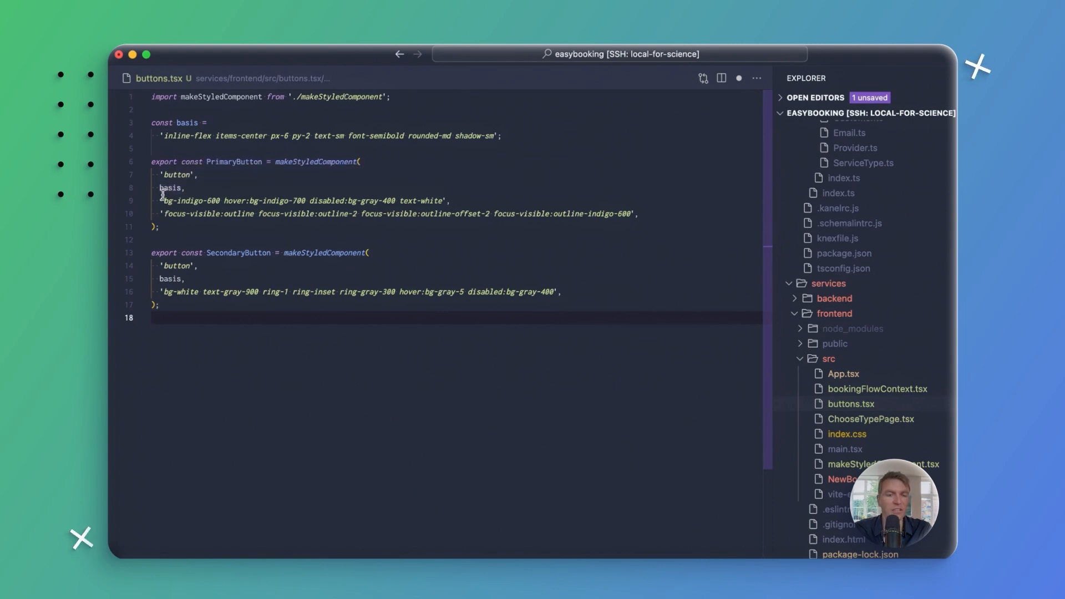
mouse_move(410, 242)
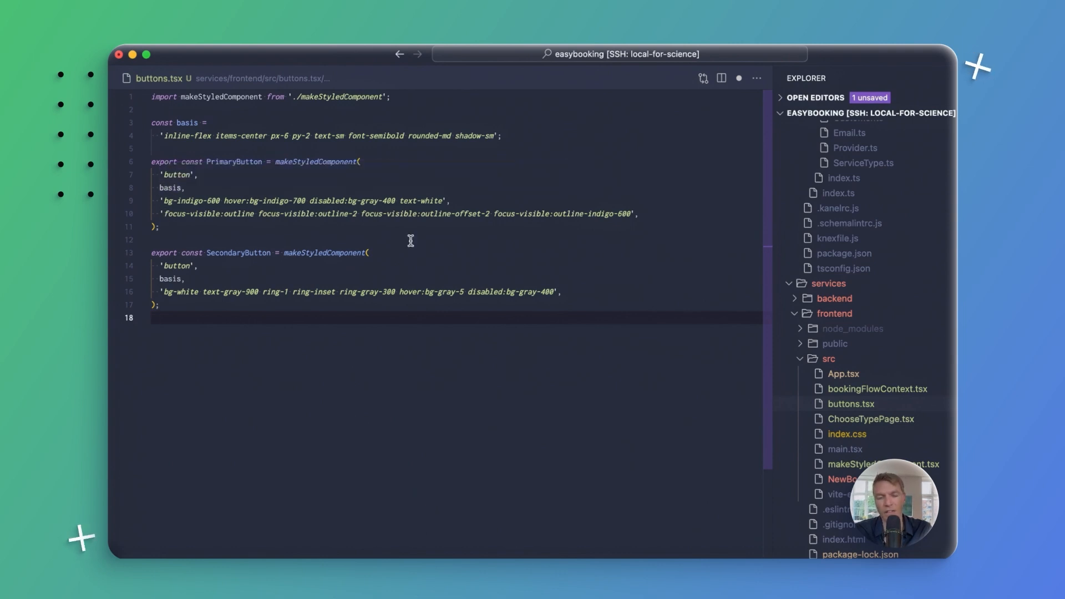
mouse_move(200, 215)
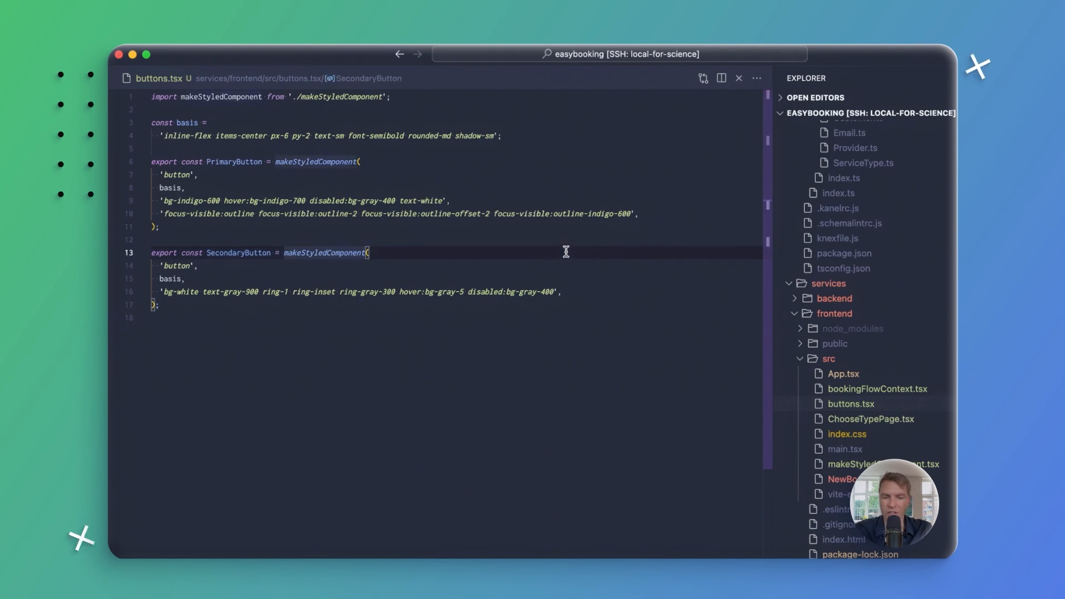
mouse_move(451, 355)
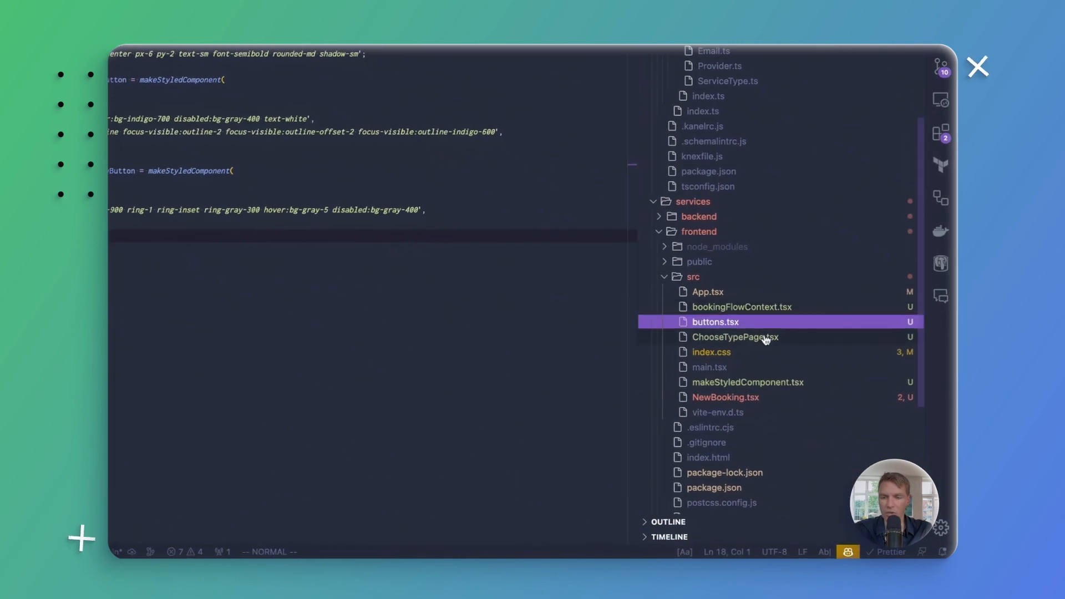
Rename the Choose Time button in ChooseTypePage.tsx to PrimaryButton, imported from ./buttons.
click(735, 336)
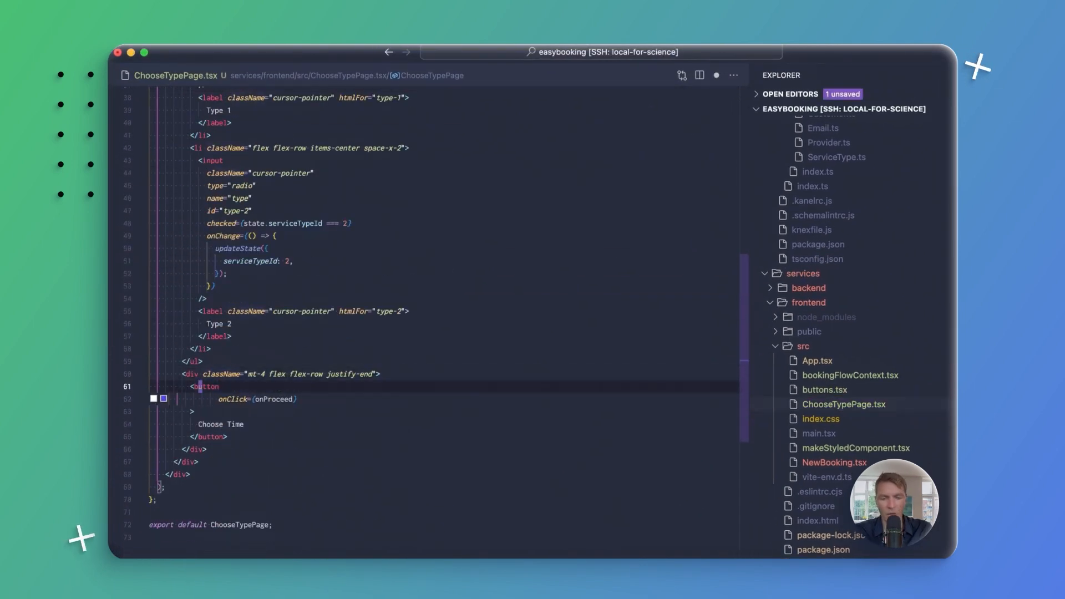
text(PrimaryB)
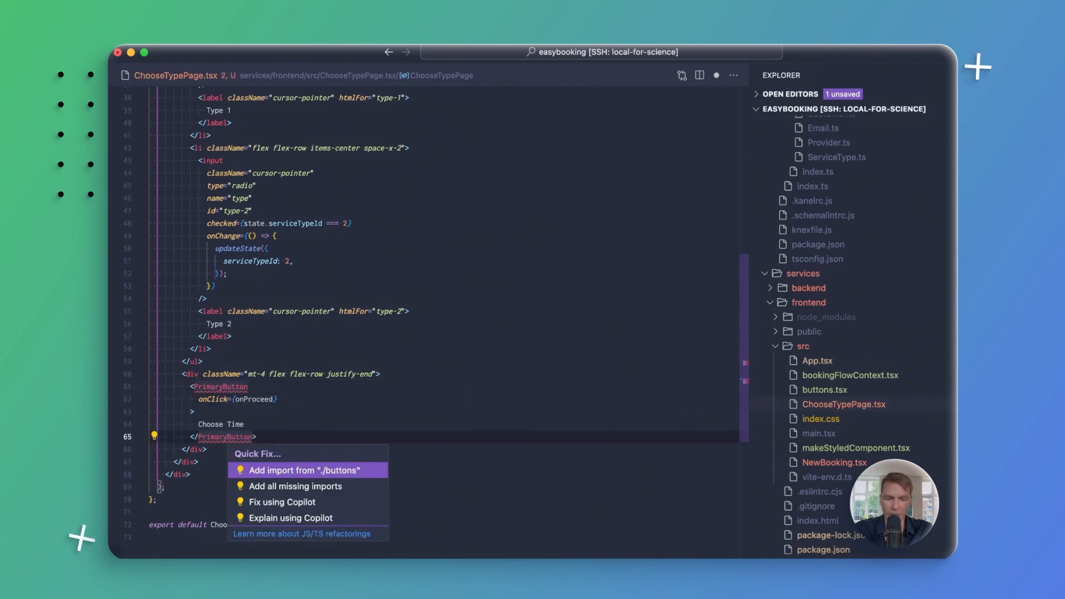
click(303, 470)
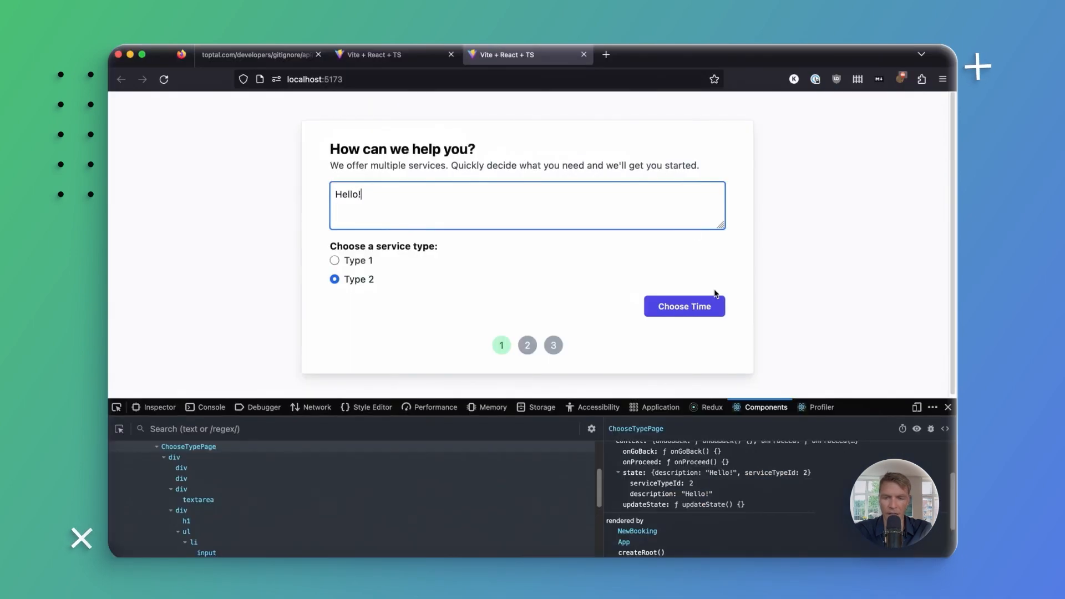
Try the restyled Choose Time button in Firefox for hover darkening and indigo focus outline.
click(684, 306)
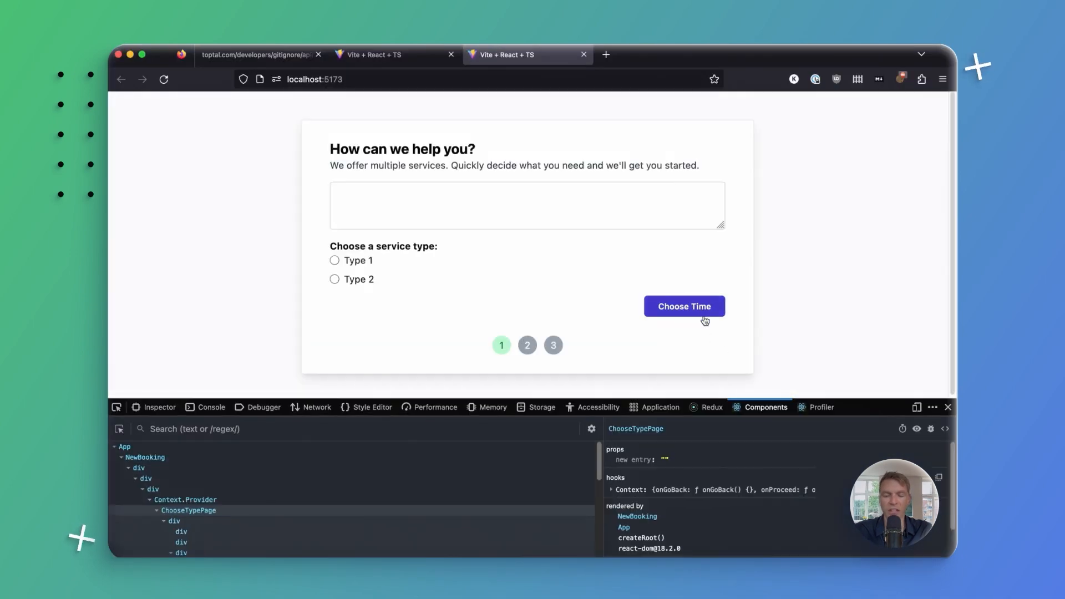
mouse_move(702, 307)
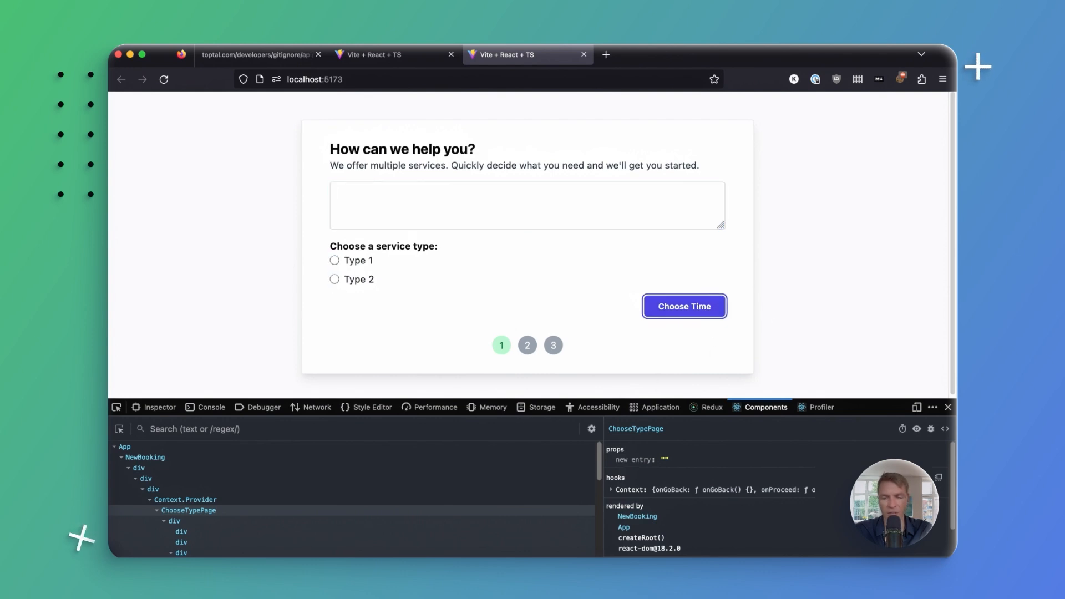
click(526, 205)
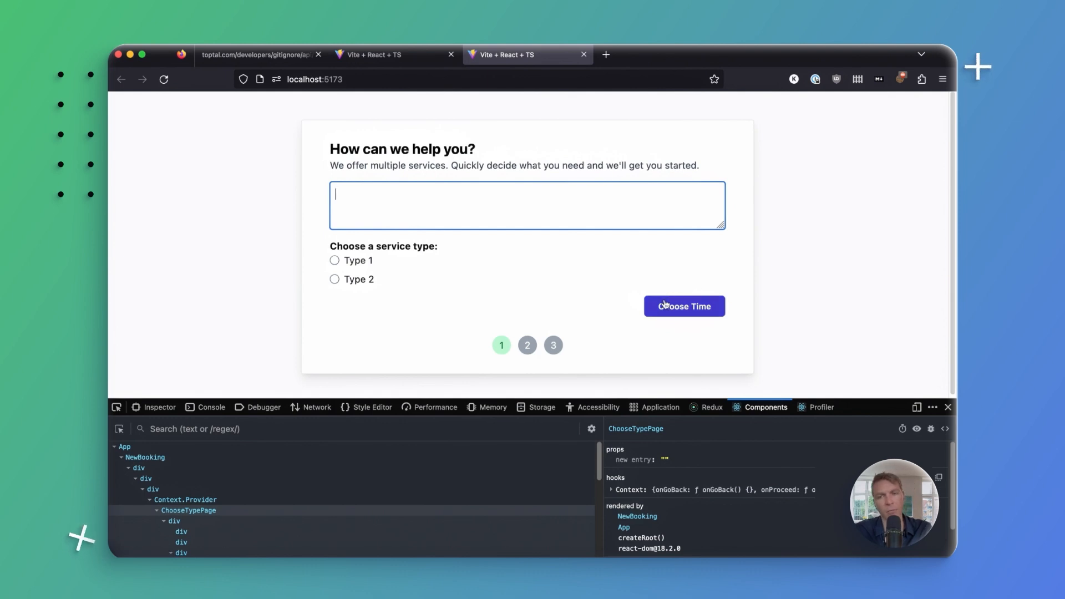
mouse_move(704, 290)
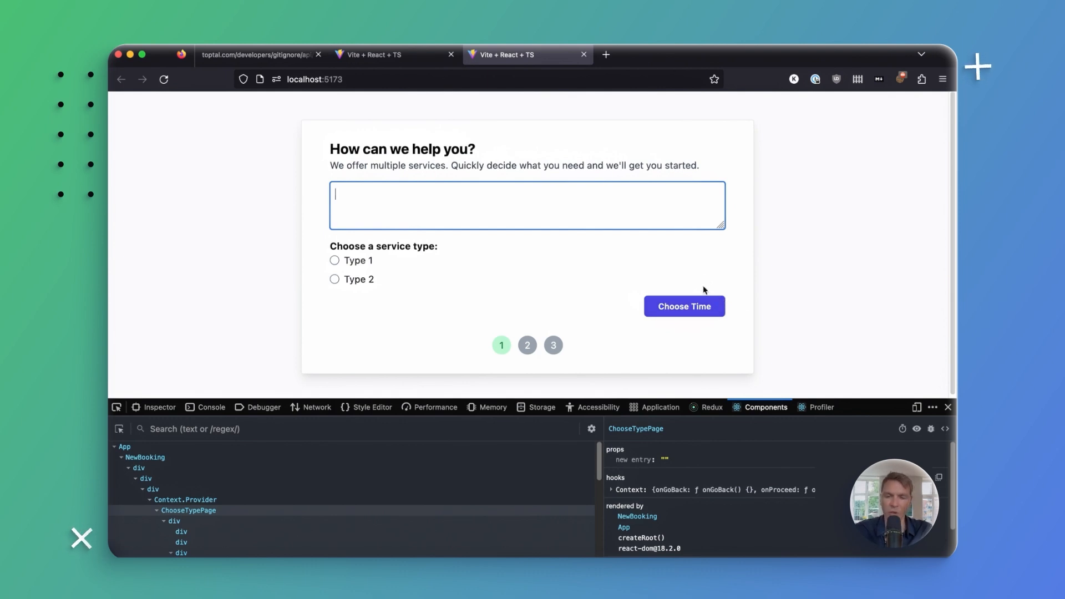